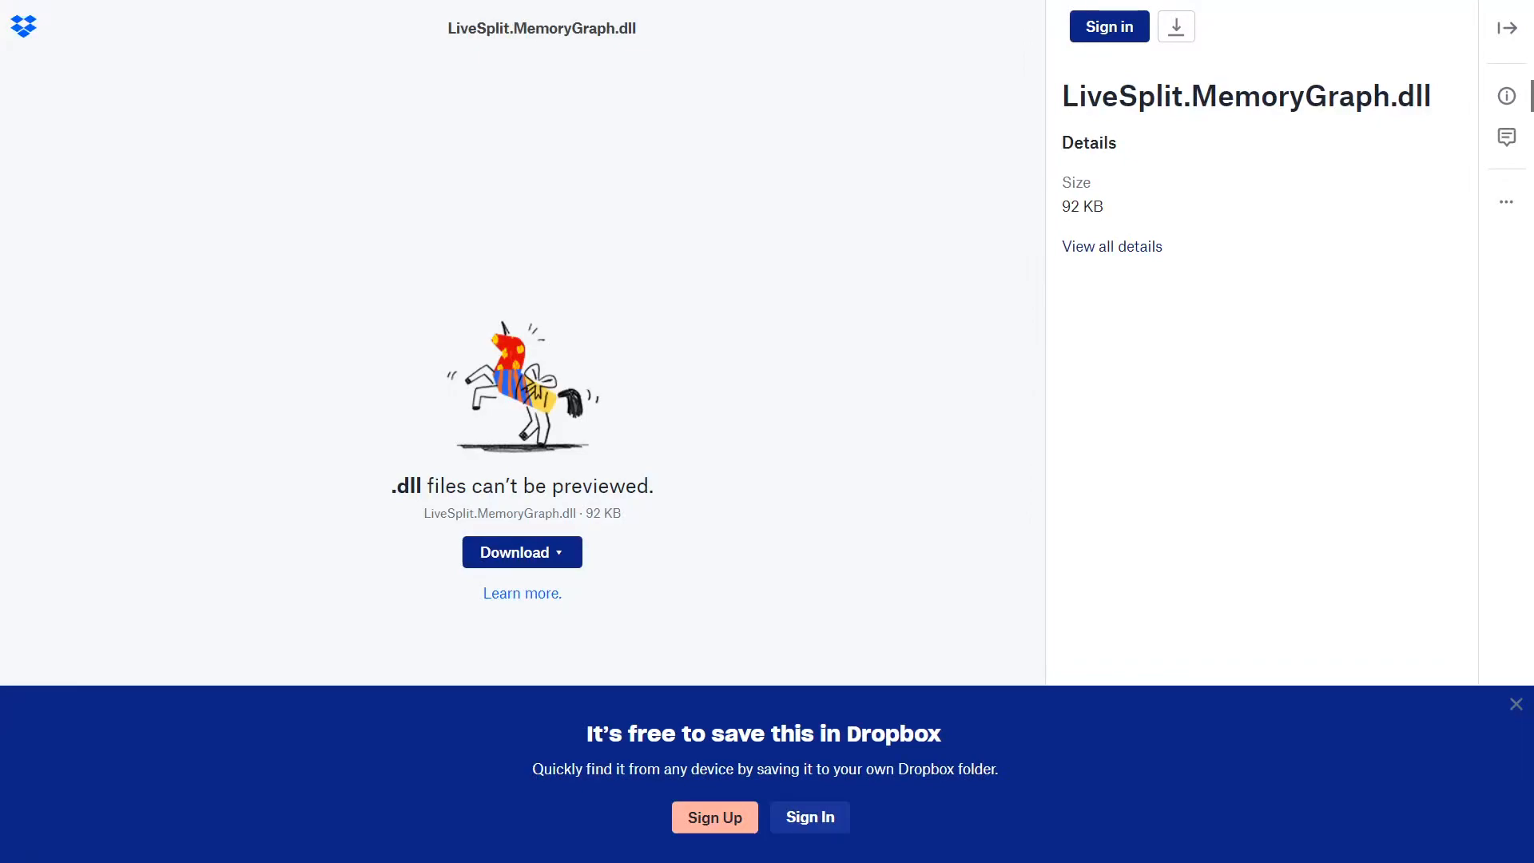
pyautogui.moveTo(522, 552)
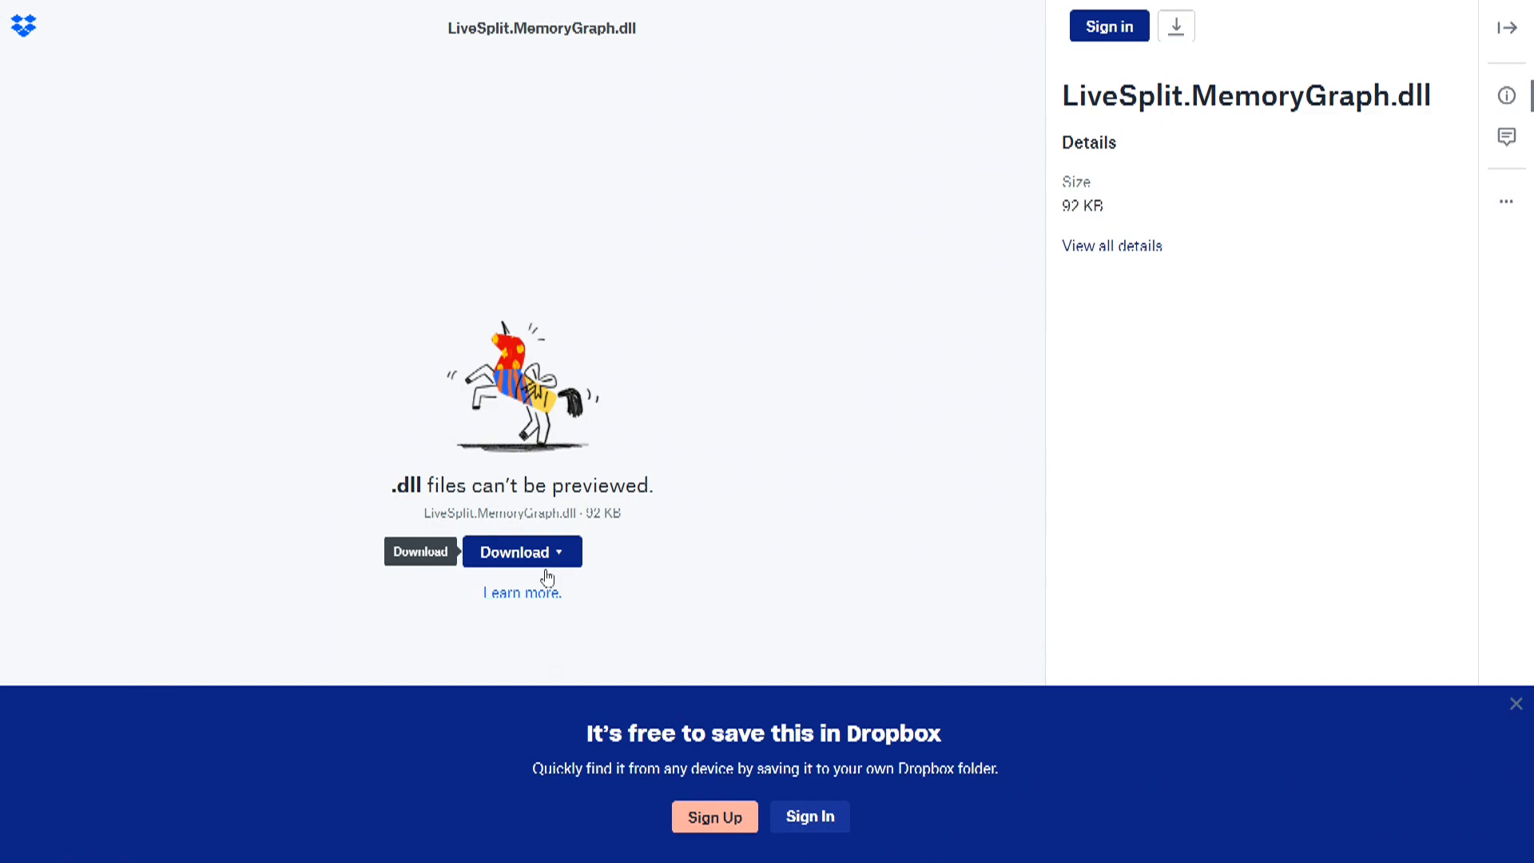
# Step: Direct-download LiveSplit.MemoryGraph.dll from Dropbox, then bring up the LiveSplit timer's context menu
pyautogui.click(521, 552)
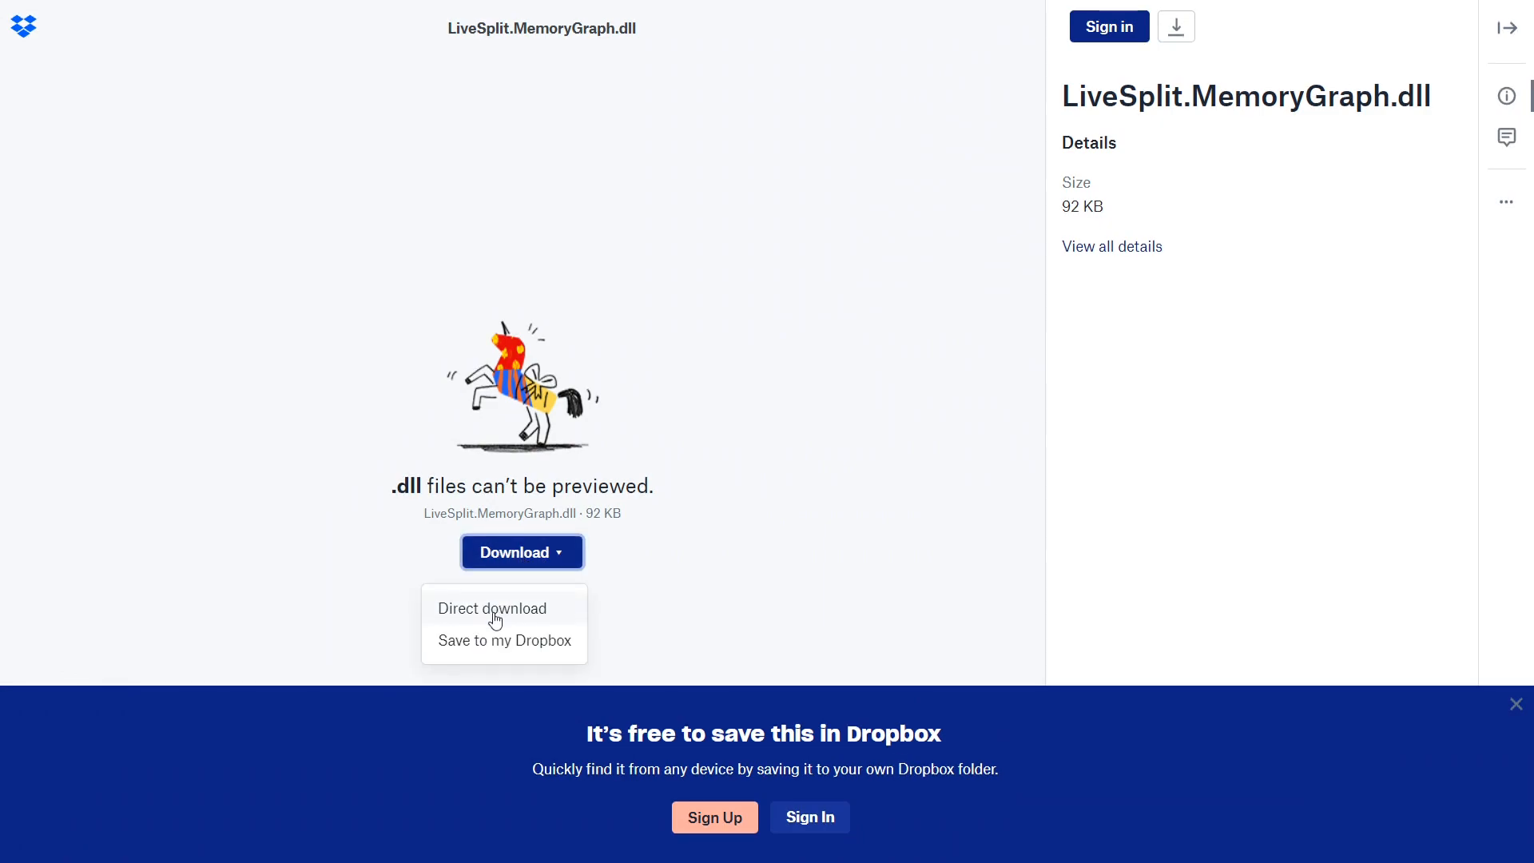
pyautogui.click(492, 607)
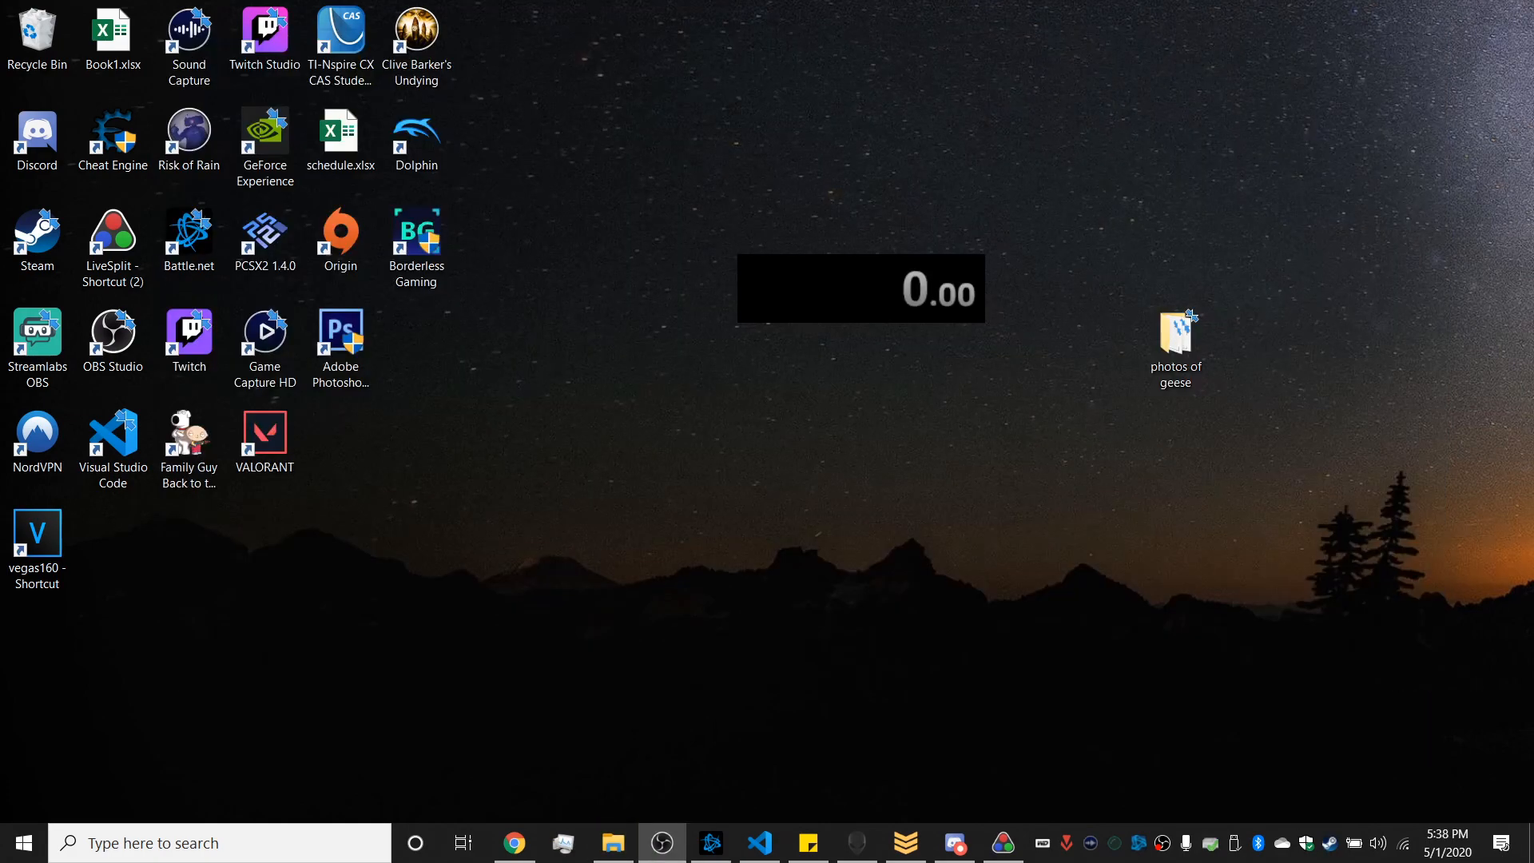
pyautogui.moveTo(675, 384)
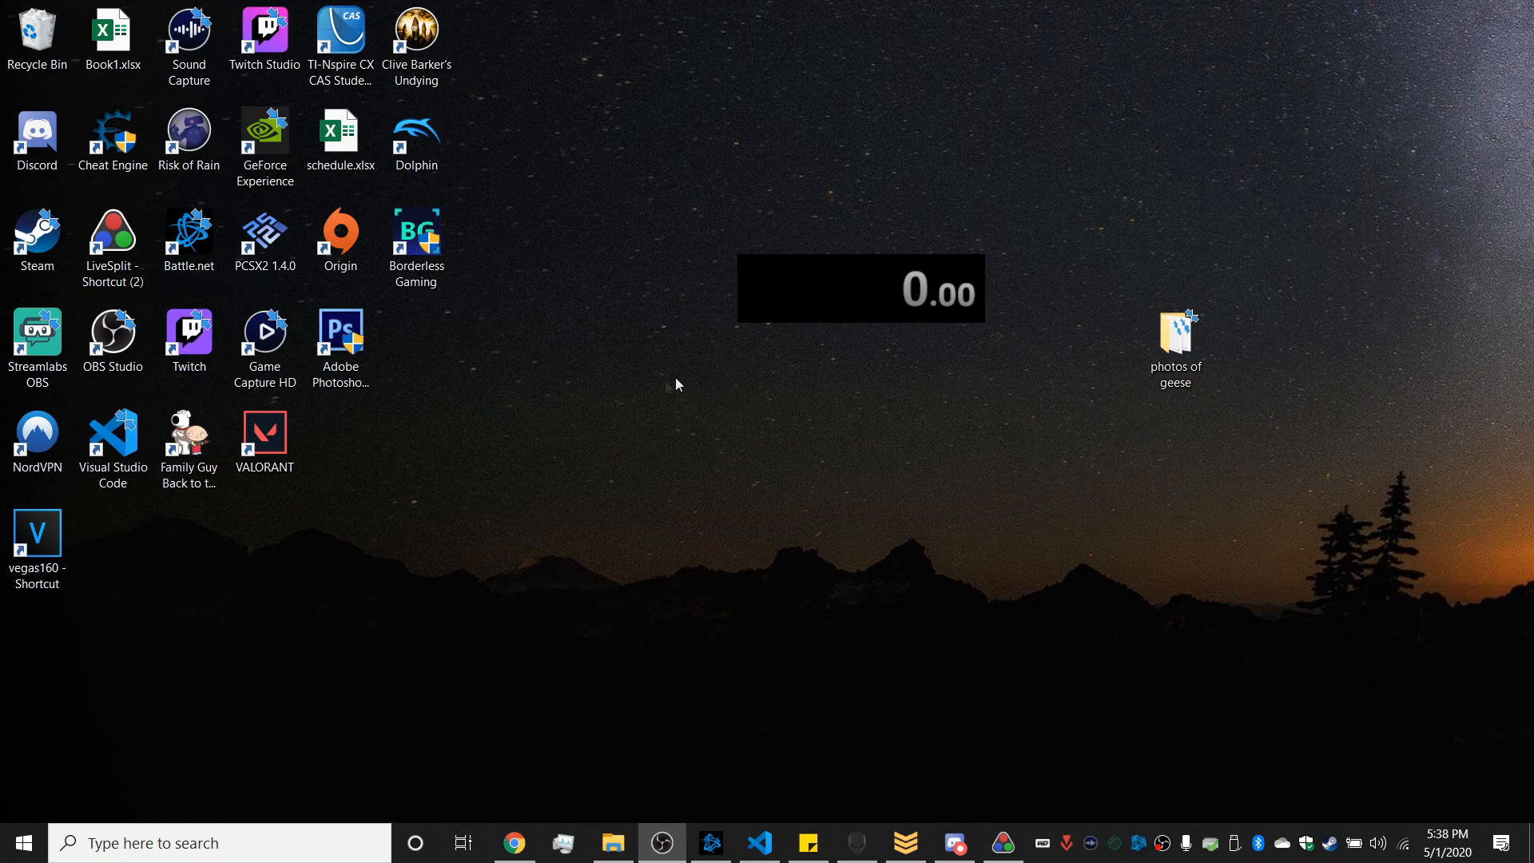
pyautogui.rightClick(858, 288)
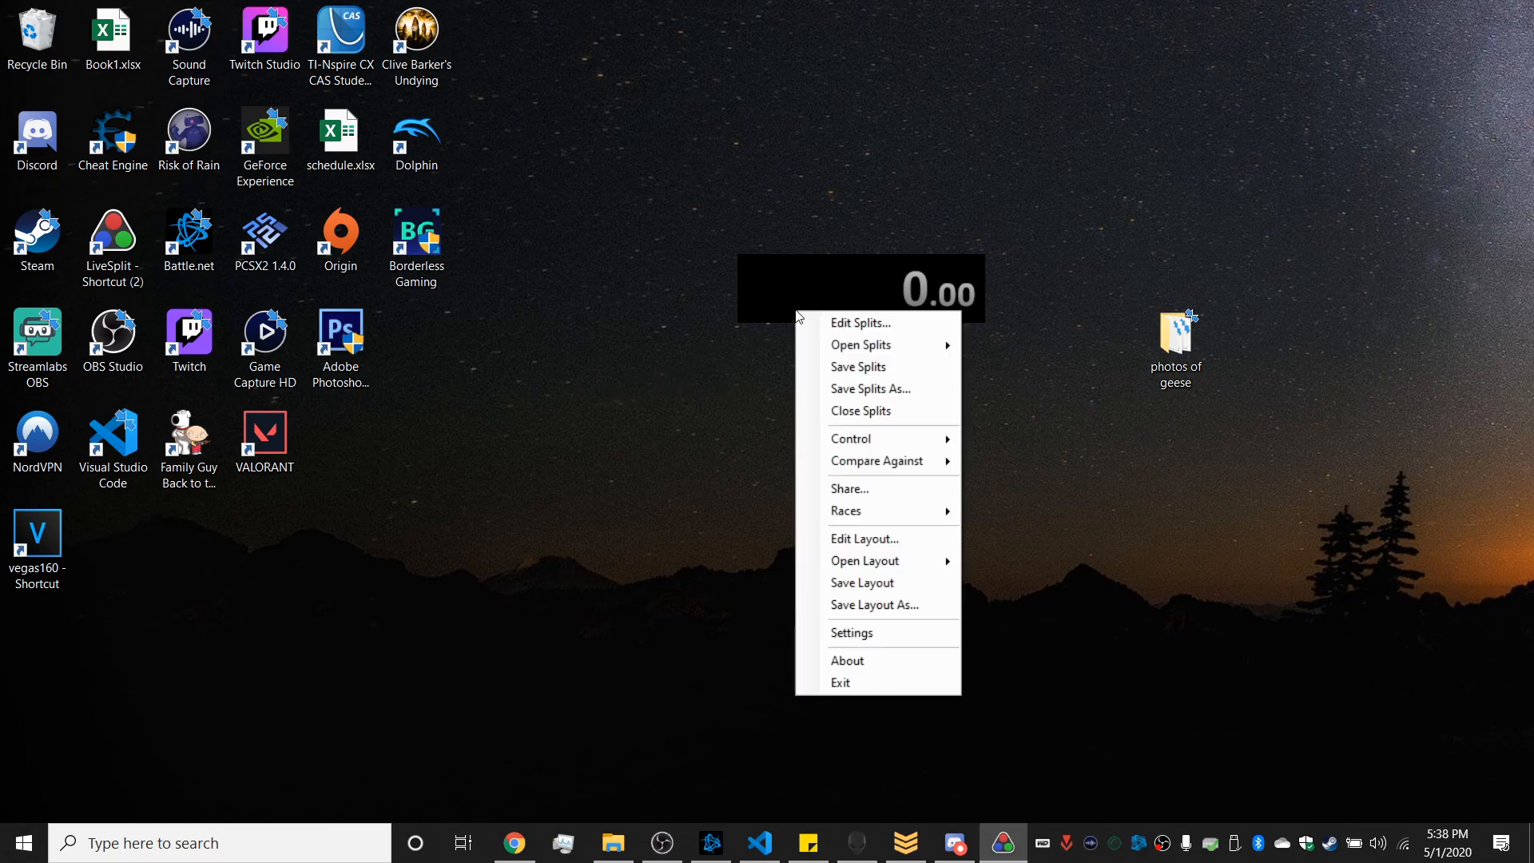
# Step: Set Game Name to Call of Duty: Modern Warfare 2 Remastered, activate its autosplitter, confirm
pyautogui.click(860, 323)
pyautogui.write('call of duty: modern warfare 2')
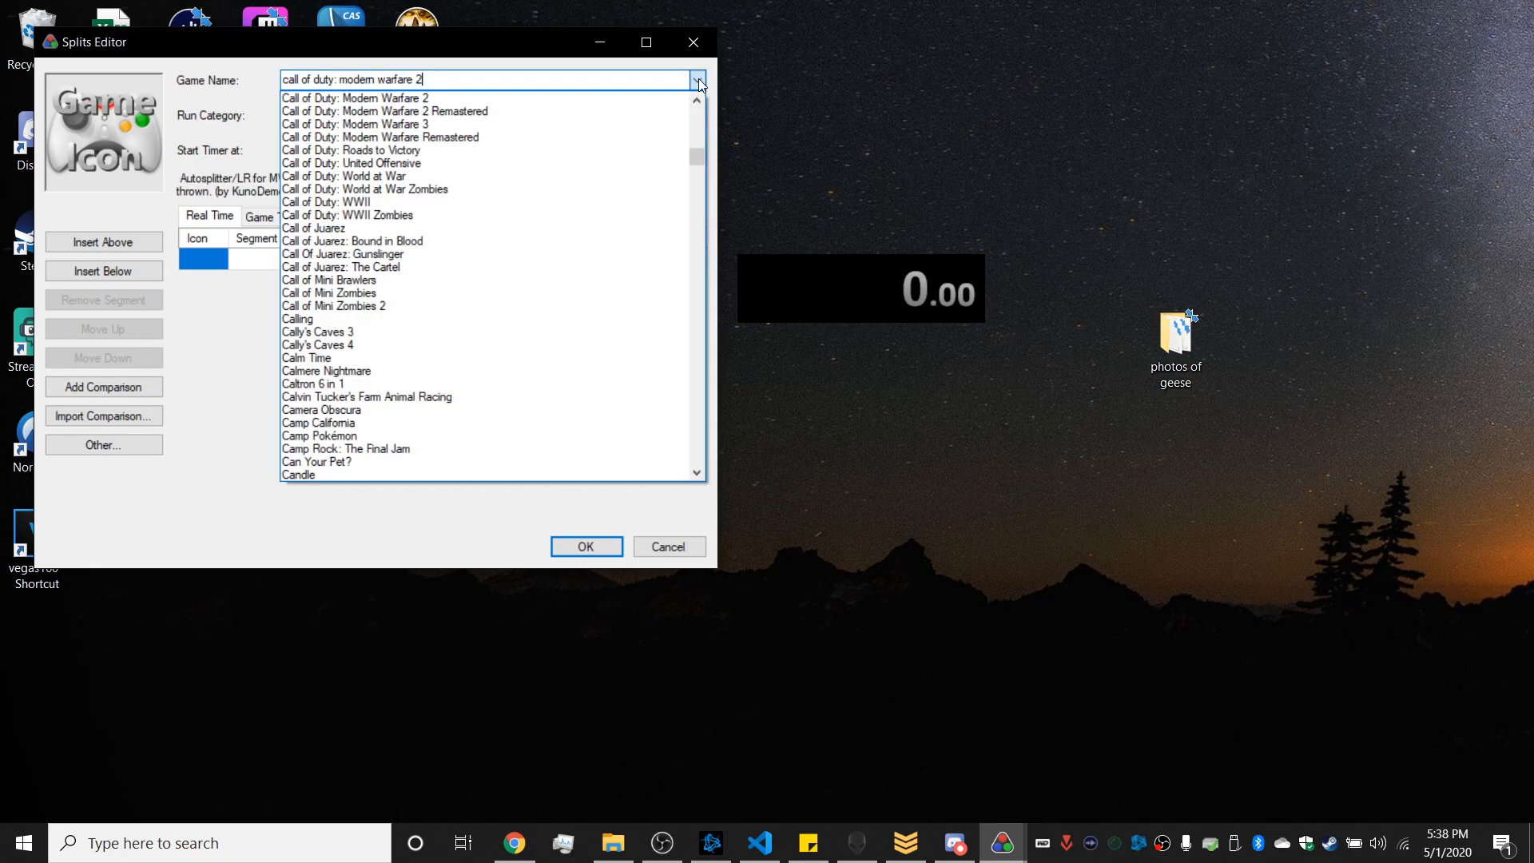
pyautogui.click(385, 110)
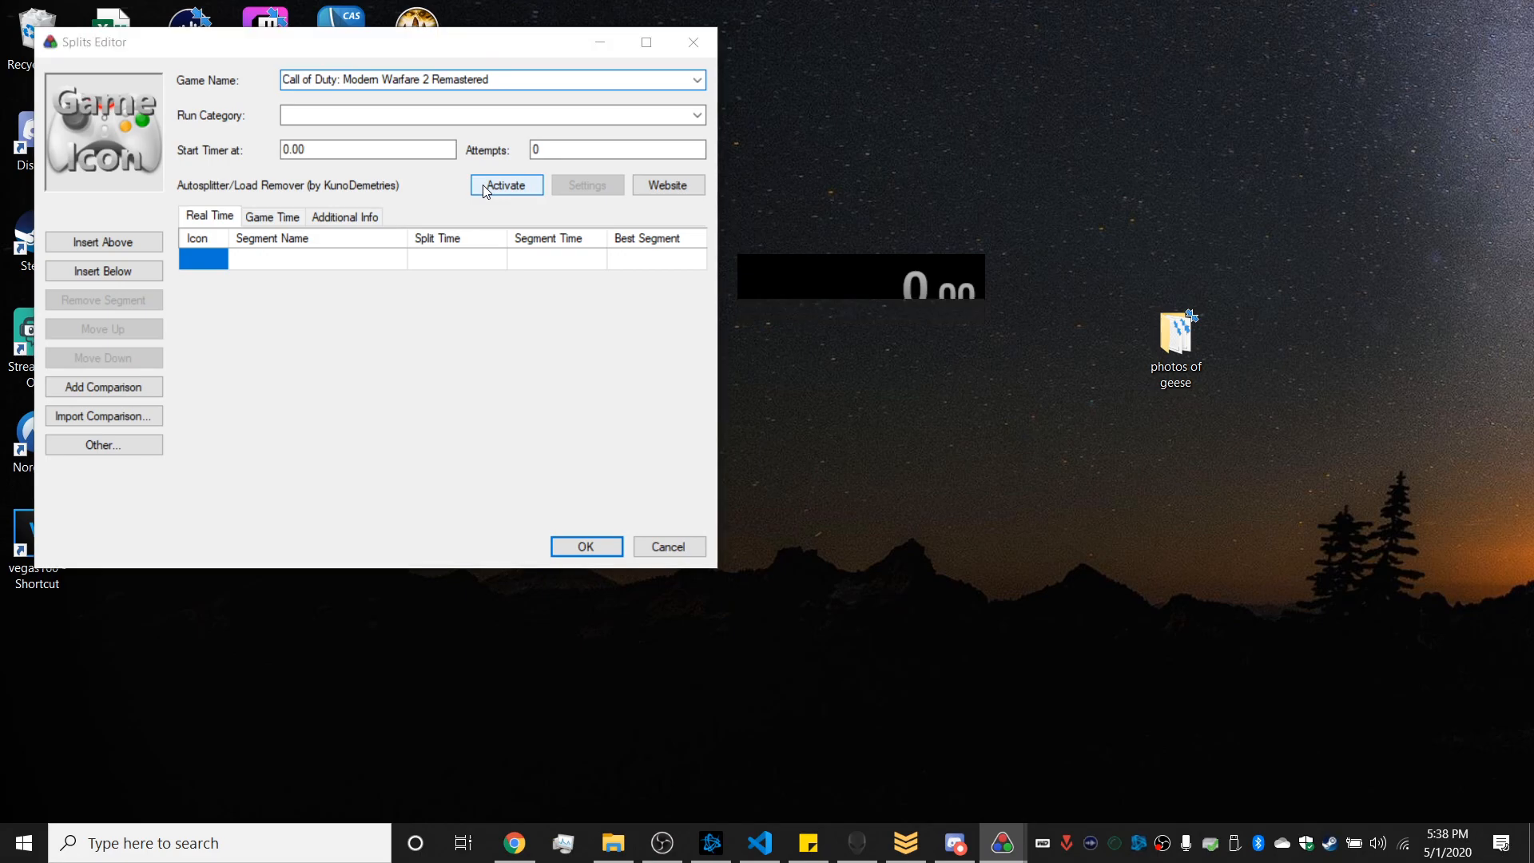
pyautogui.click(506, 185)
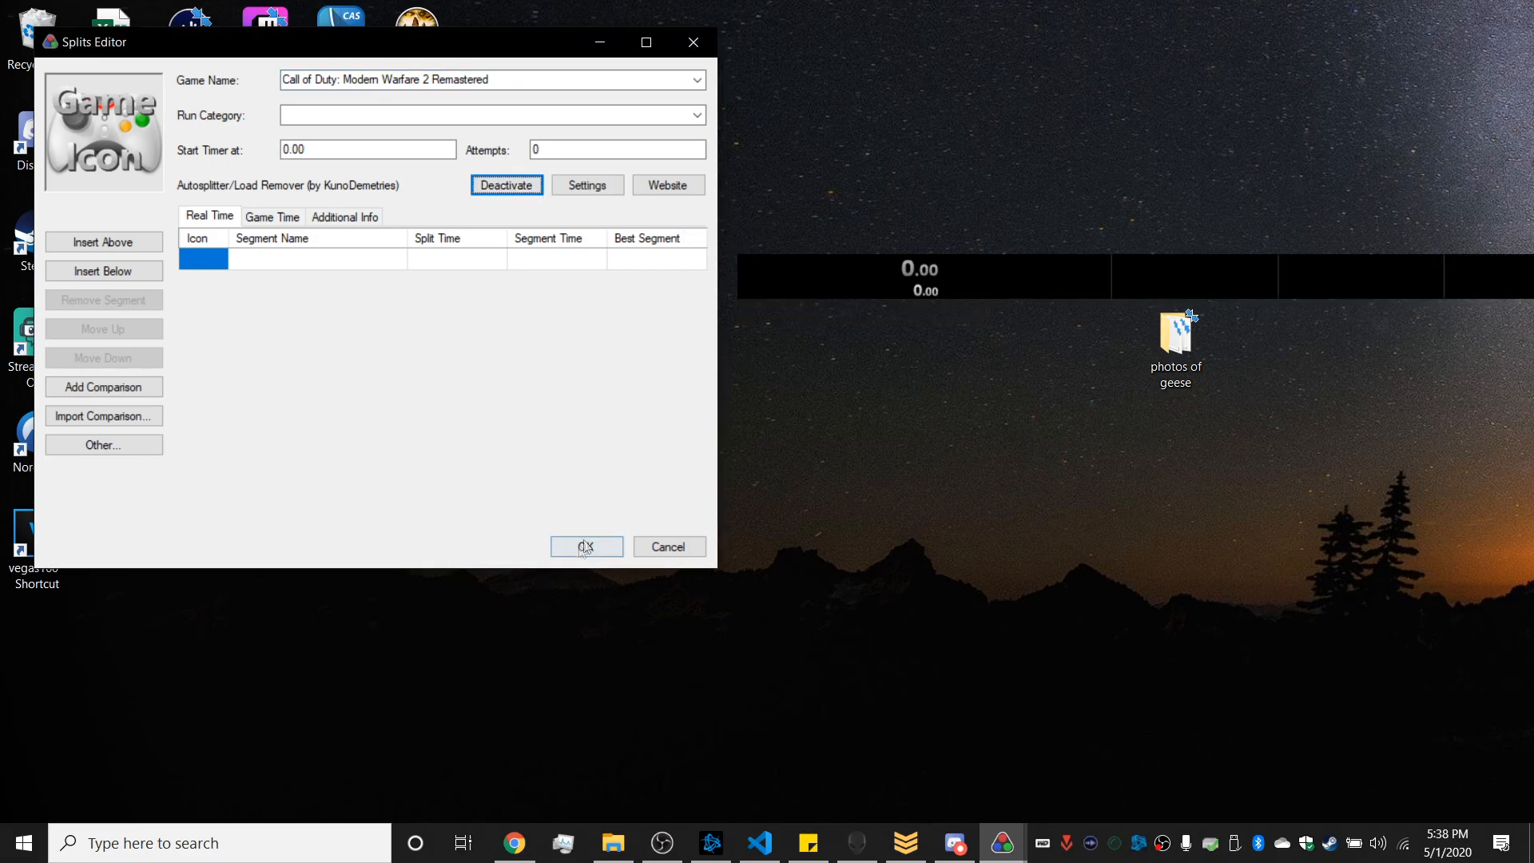
pyautogui.click(585, 545)
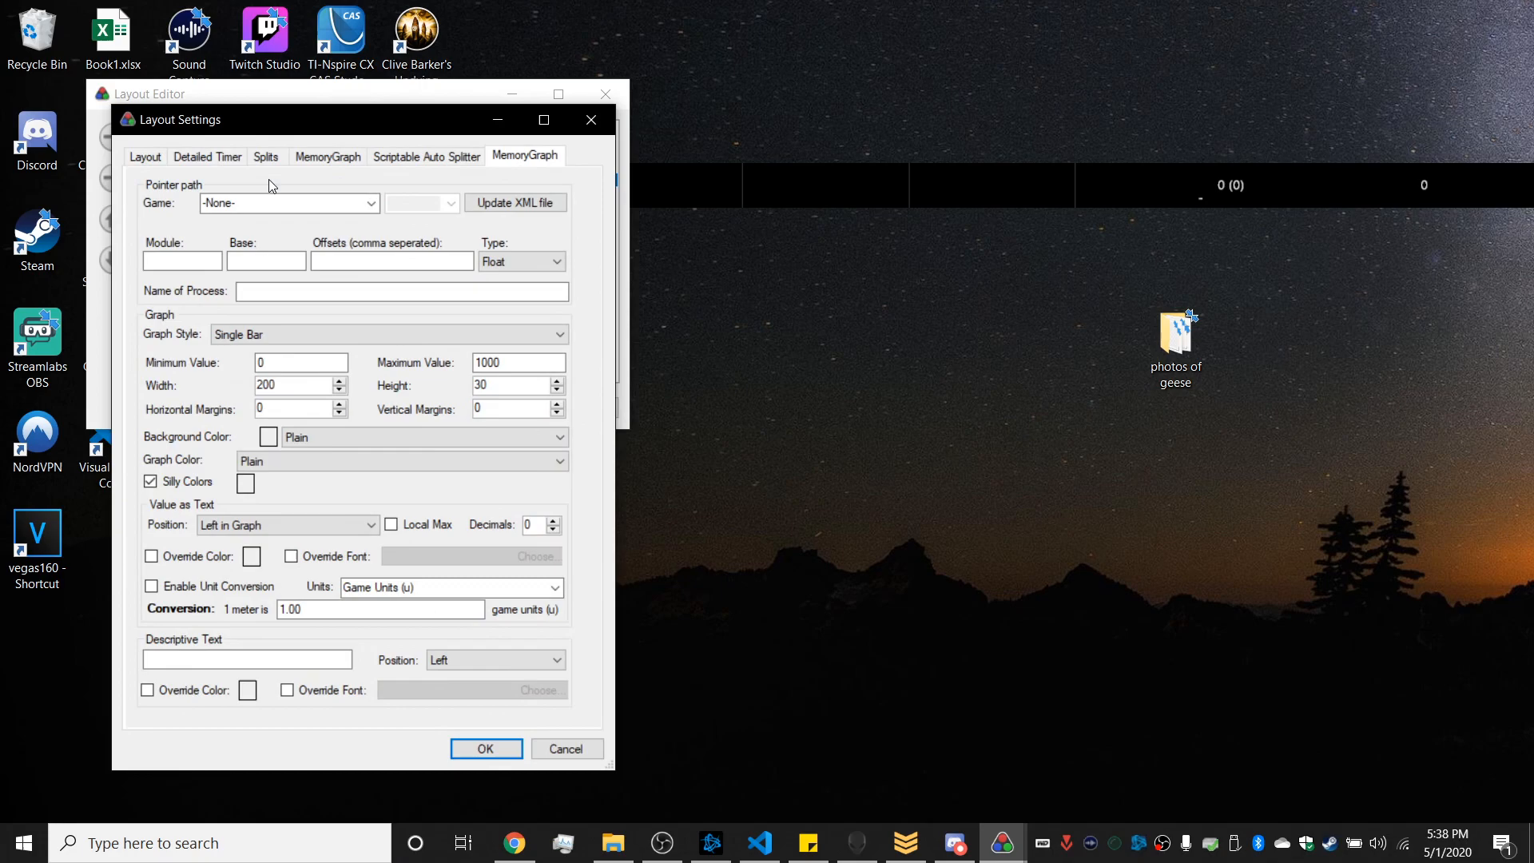
# Step: Select Modern Warfare 2 Remastered as the MemoryGraph game and update its XML file
pyautogui.click(370, 202)
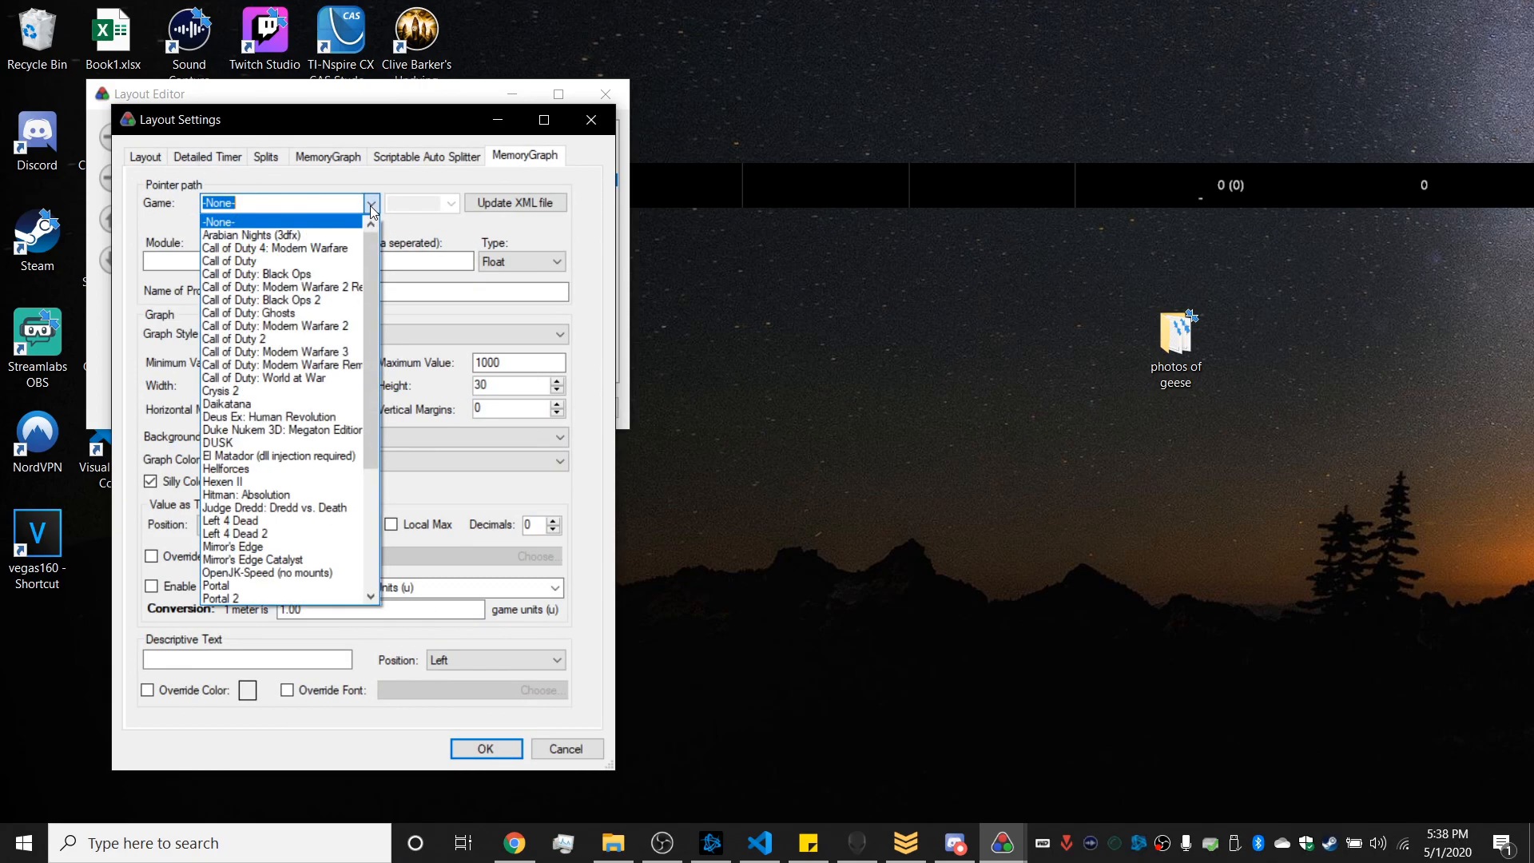
pyautogui.click(282, 287)
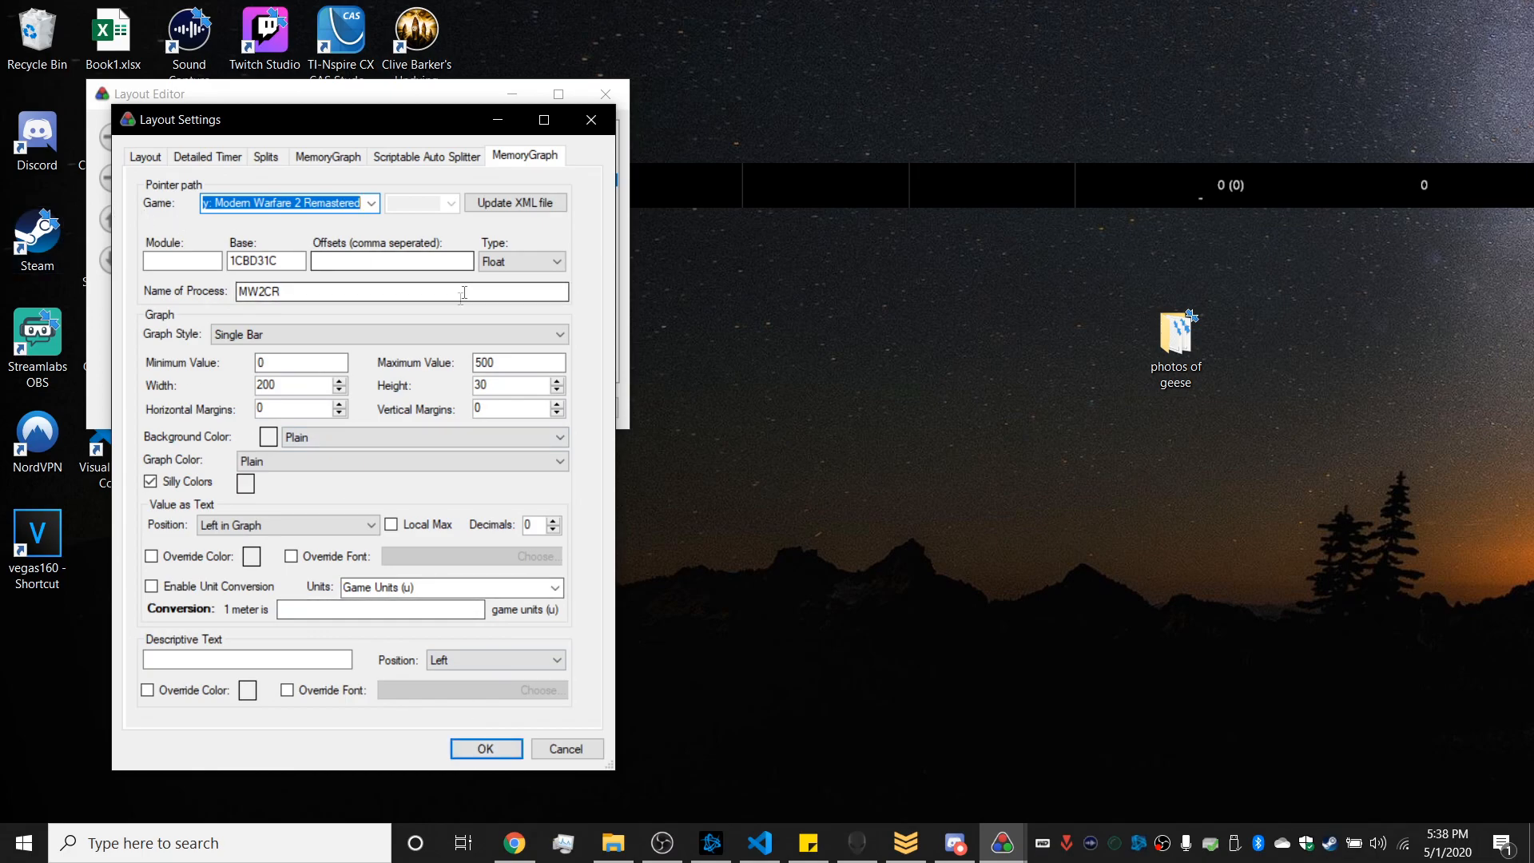
pyautogui.click(513, 202)
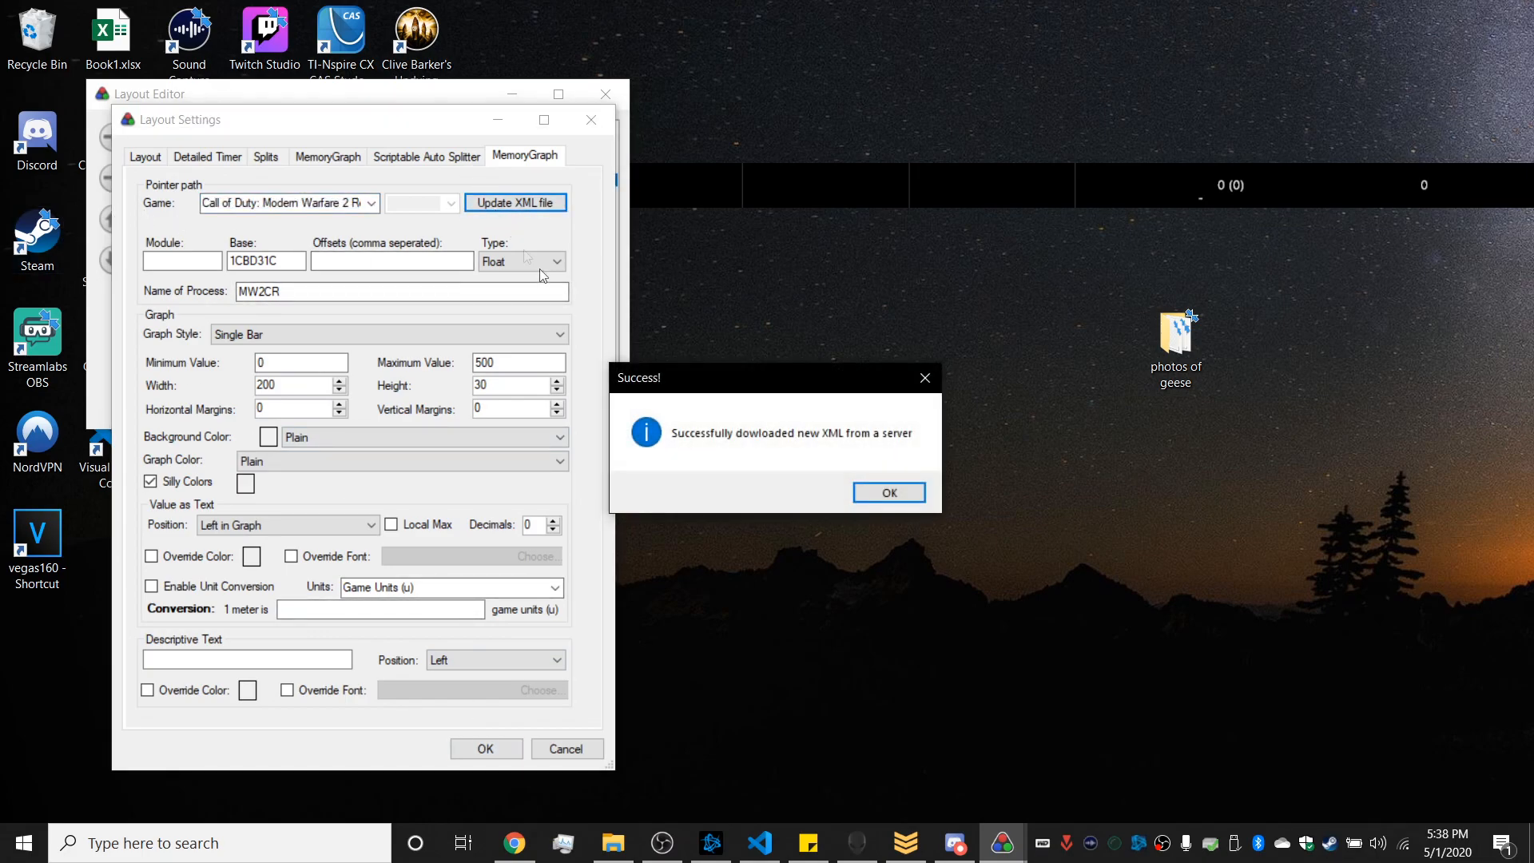
pyautogui.click(886, 492)
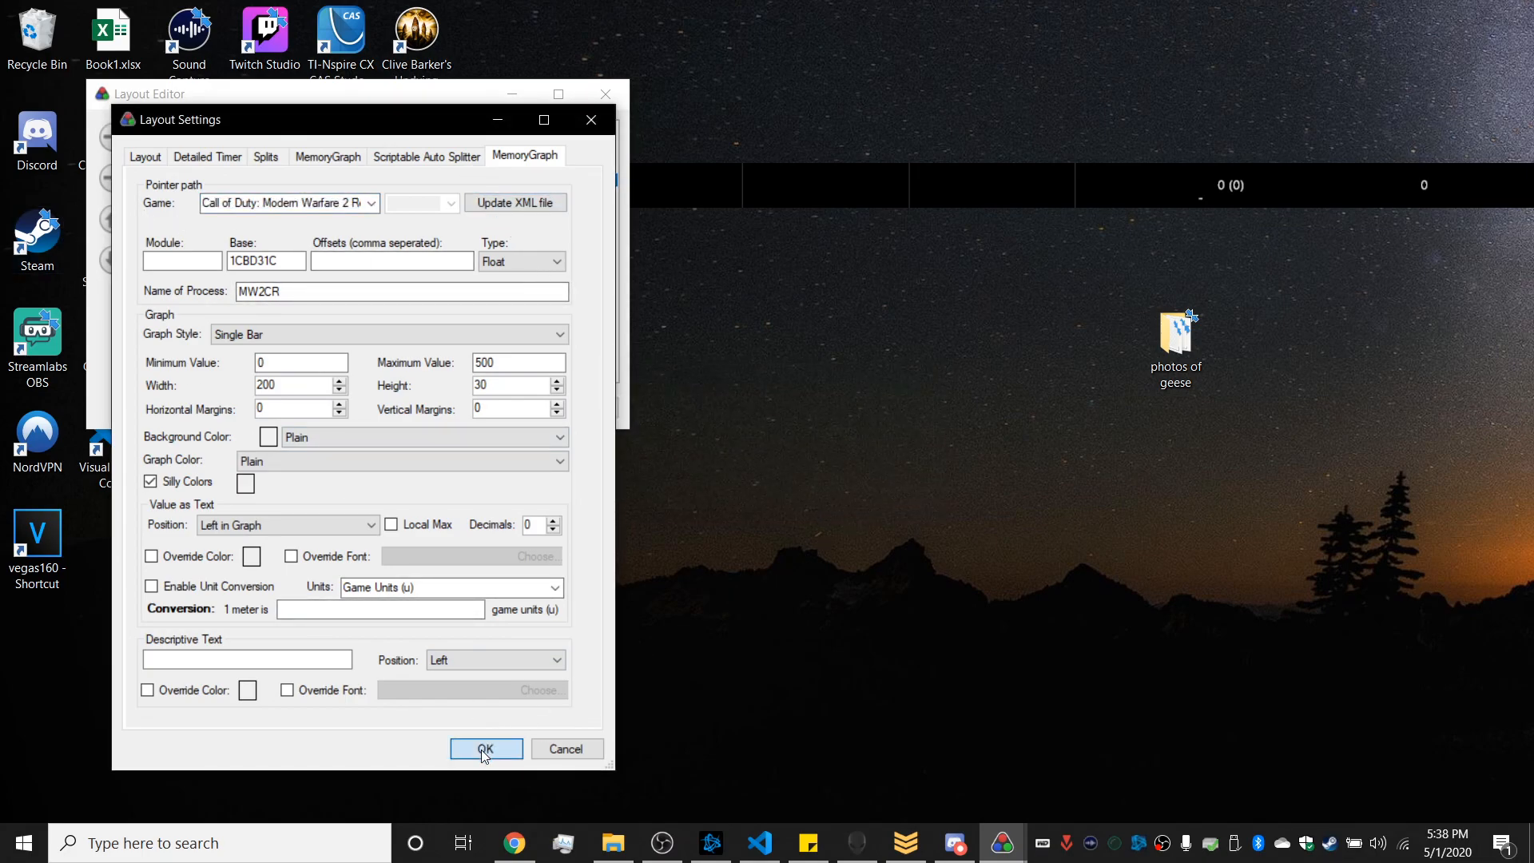
# Step: Confirm the MemoryGraph layout settings and switch the comparison to Game Time
pyautogui.click(484, 748)
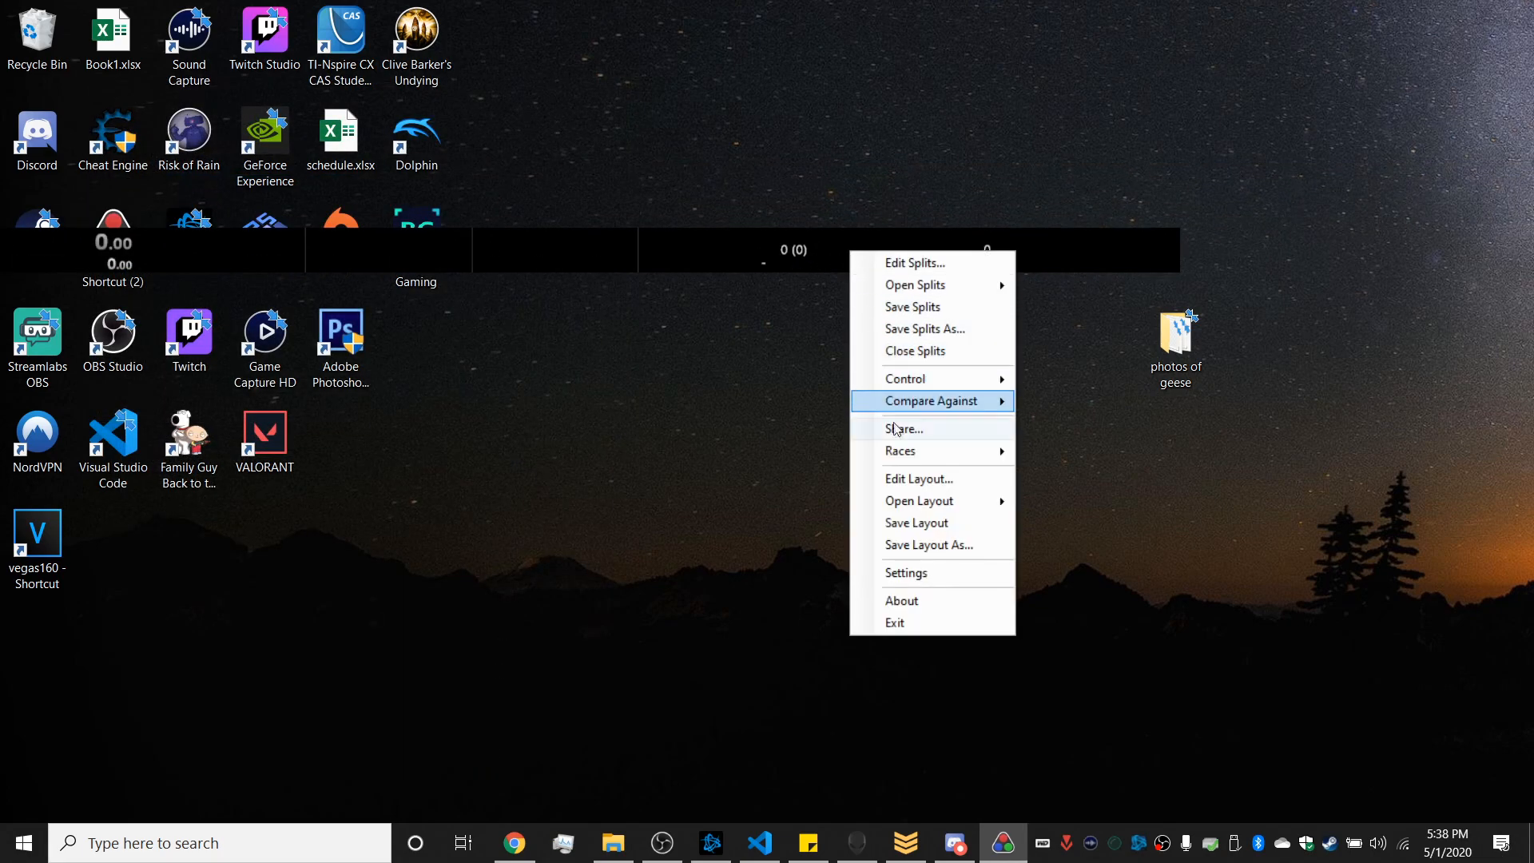
pyautogui.moveTo(931, 401)
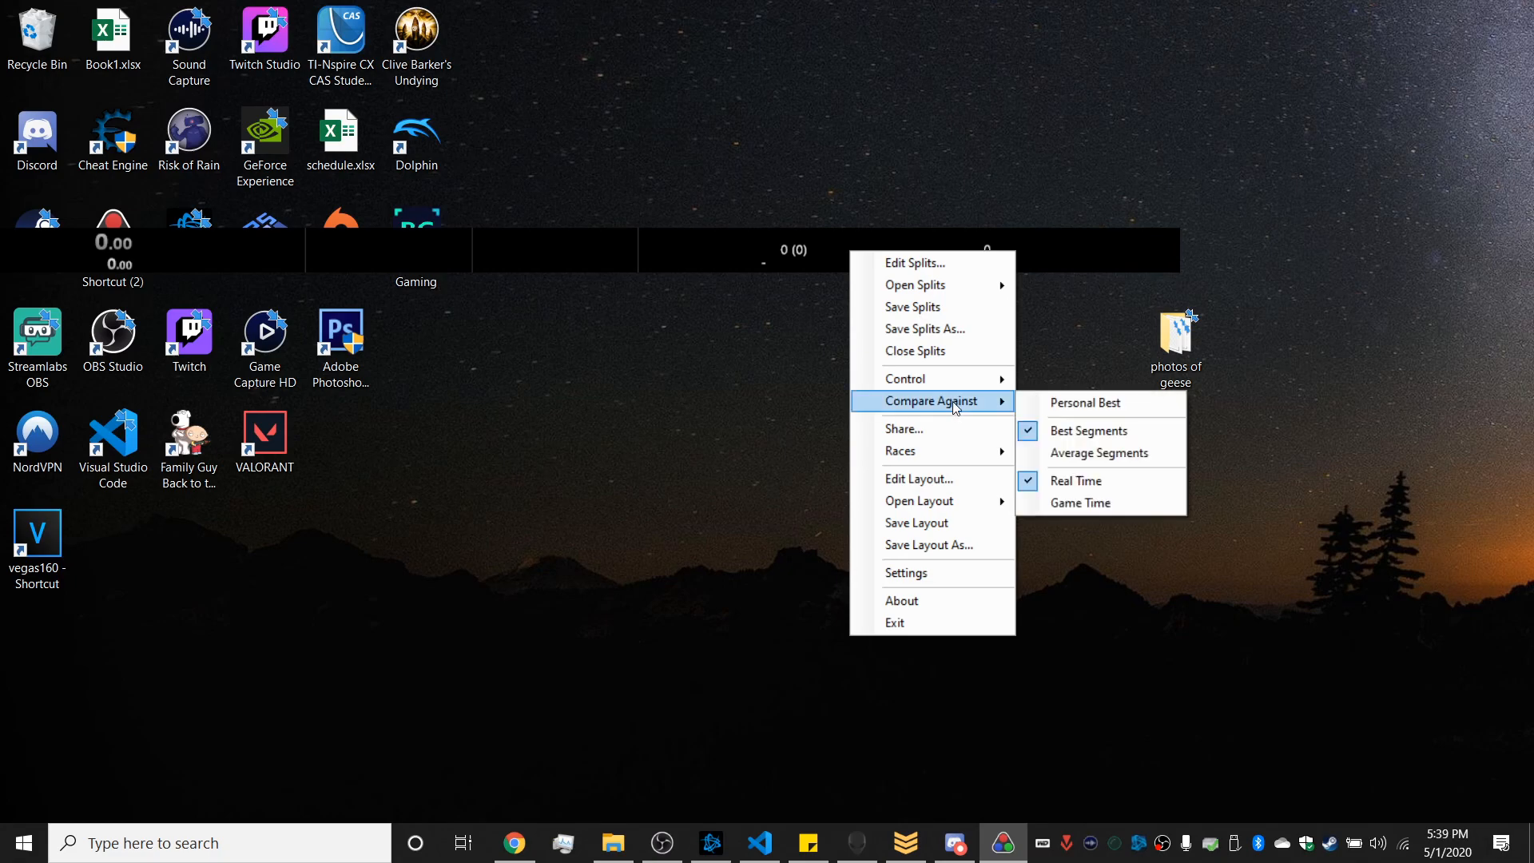
pyautogui.click(1127, 502)
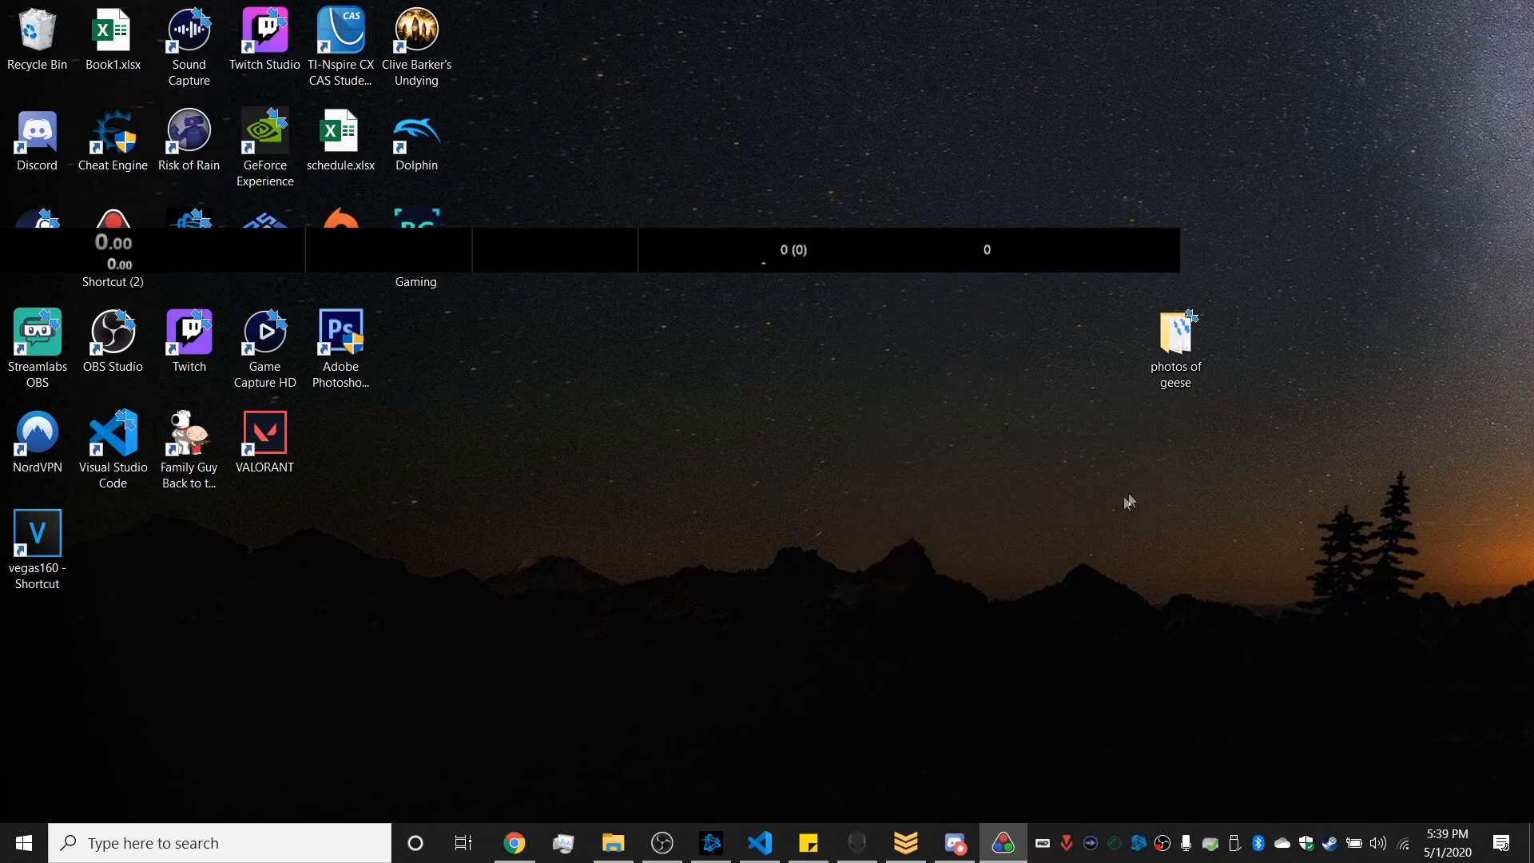